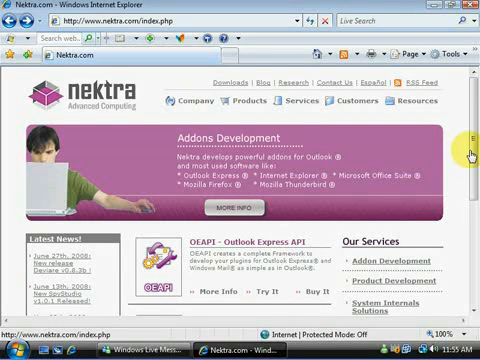
Scroll the Nektra home page and follow the 'SpyStudio - API Monitor' link
scroll("down", 3)
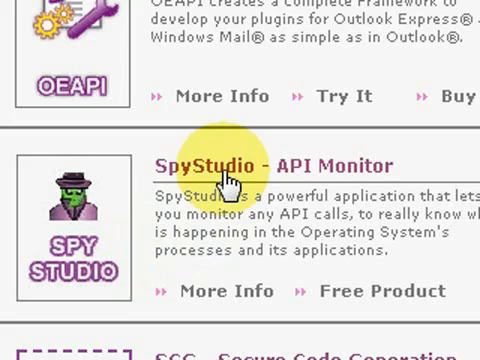
left_click(275, 166)
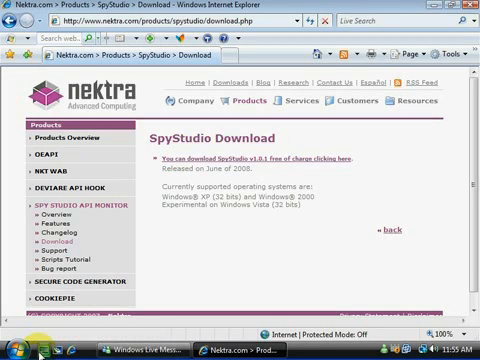
left_click(10, 350)
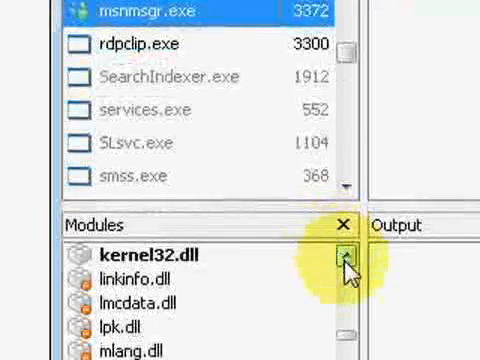
Locate send in ws2_32.dll's function list and install a hook on it
scroll("down", 3)
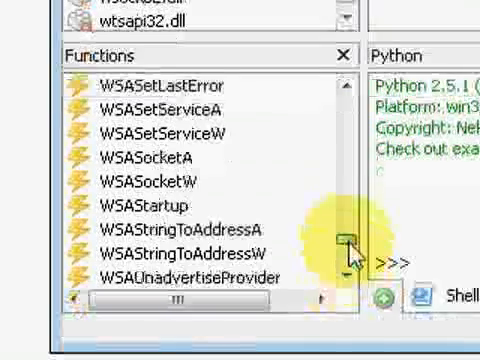
scroll("up", 3)
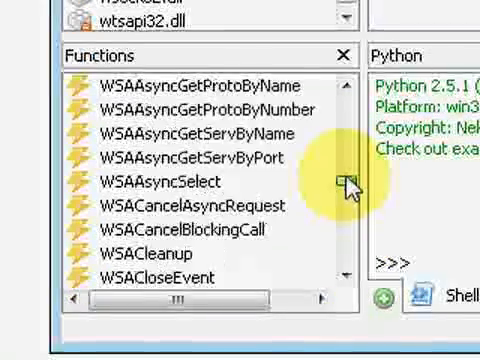
scroll("down", 3)
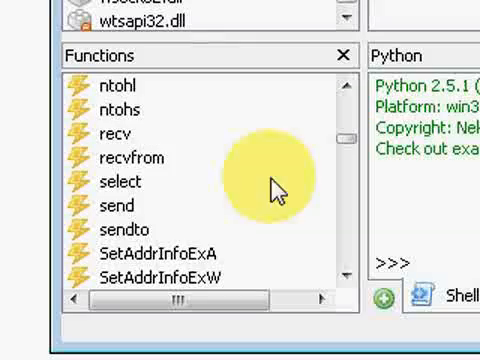
right_click(105, 207)
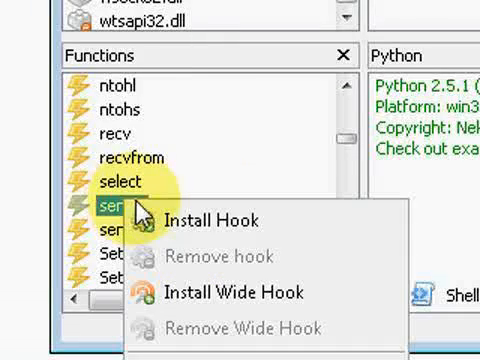
left_click(221, 220)
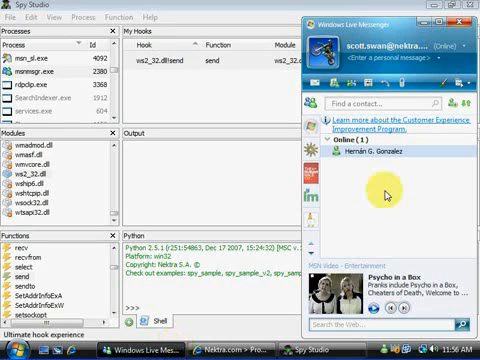
Open a chat with the online contact and type the message 'he'
double_click(360, 161)
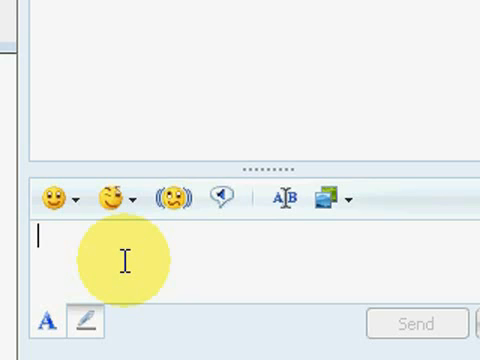
type("he")
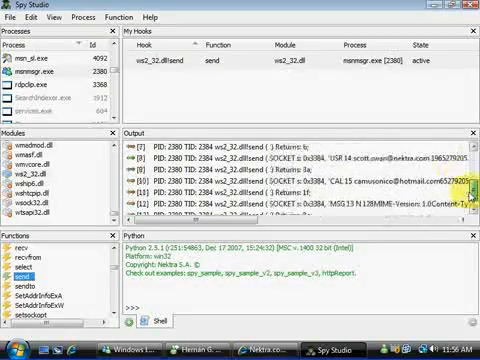
Scroll through the intercepted send calls in Output, then open the Start menu
scroll("down", 3)
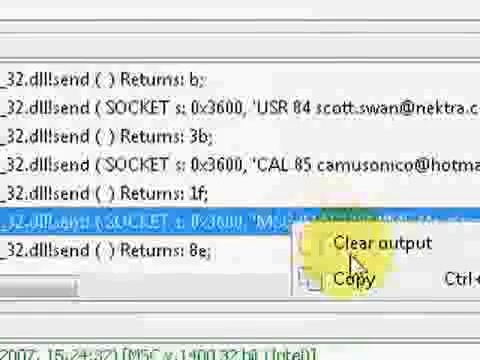
left_click(12, 345)
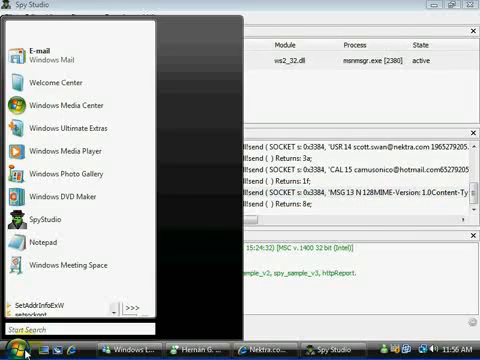